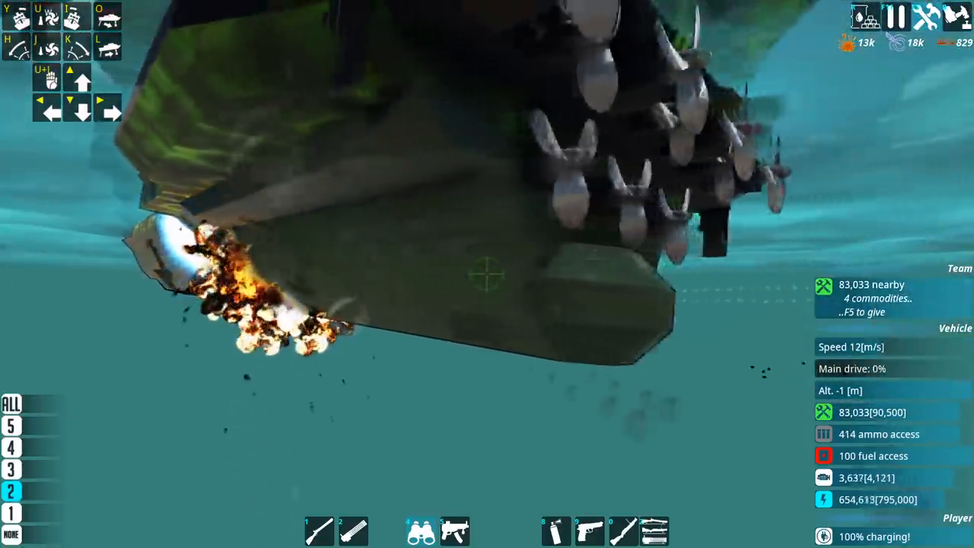
Check the adventure progress from the pause menu, then resume the adventure
{"action": "key", "text": "Escape"}
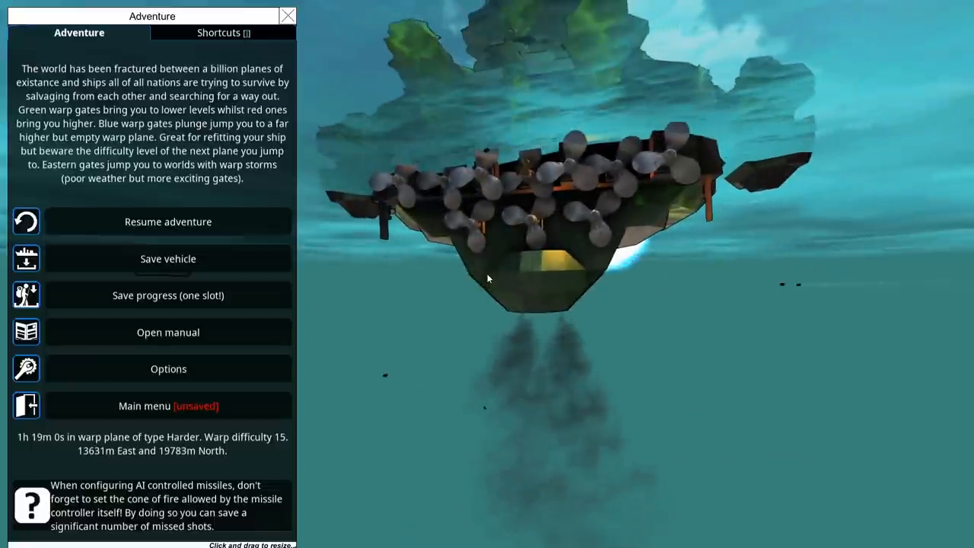
{"action": "left_click", "coordinate": [167, 221]}
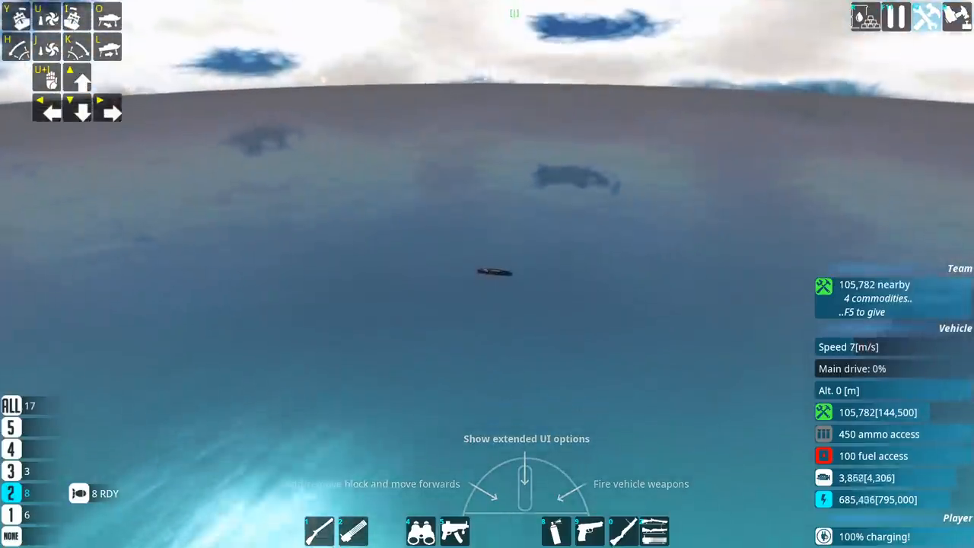
Pause to see which warp plane the submarine reached, then resume play
{"action": "key", "text": "Escape"}
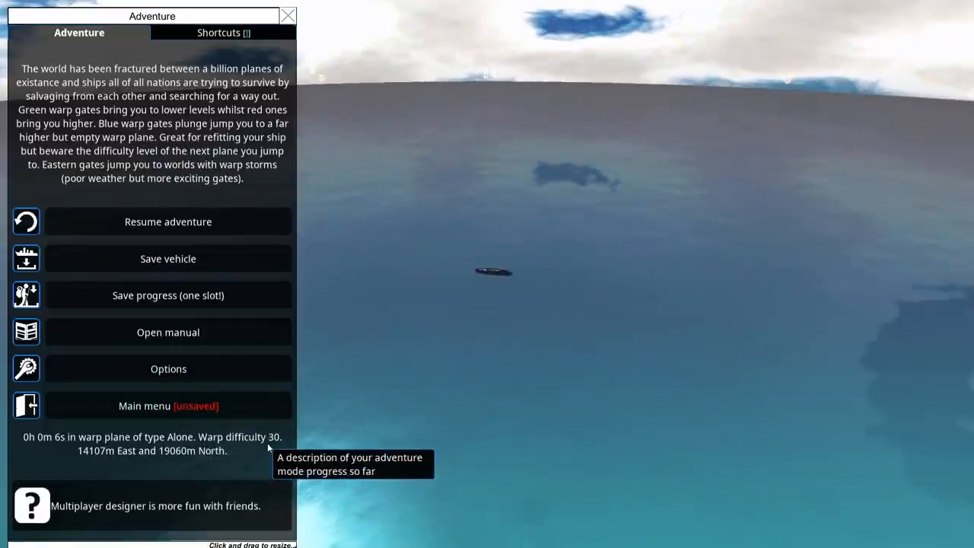
{"action": "left_click", "coordinate": [168, 222]}
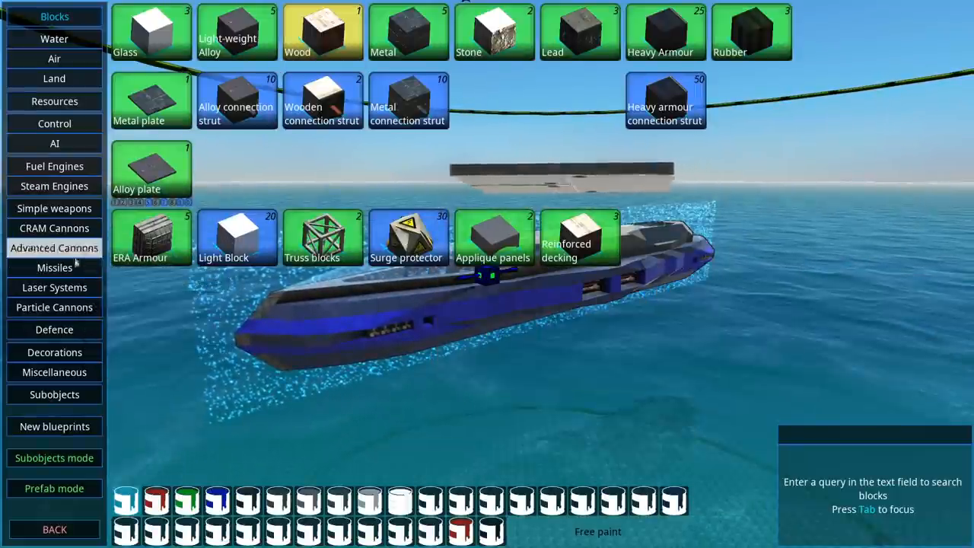
Show the Missiles category in the block catalogue
{"action": "left_click", "coordinate": [54, 267]}
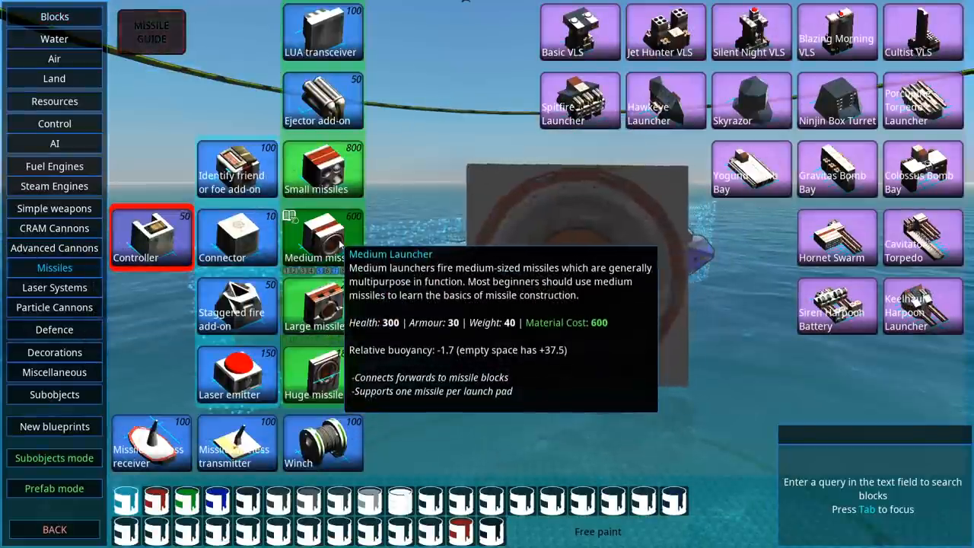
{"action": "mouse_move", "coordinate": [313, 304]}
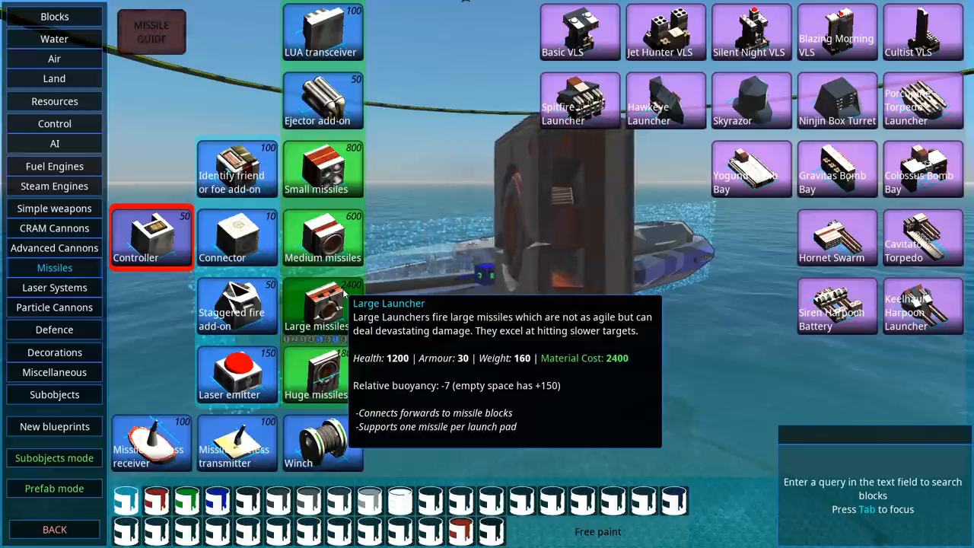
{"action": "mouse_move", "coordinate": [323, 237]}
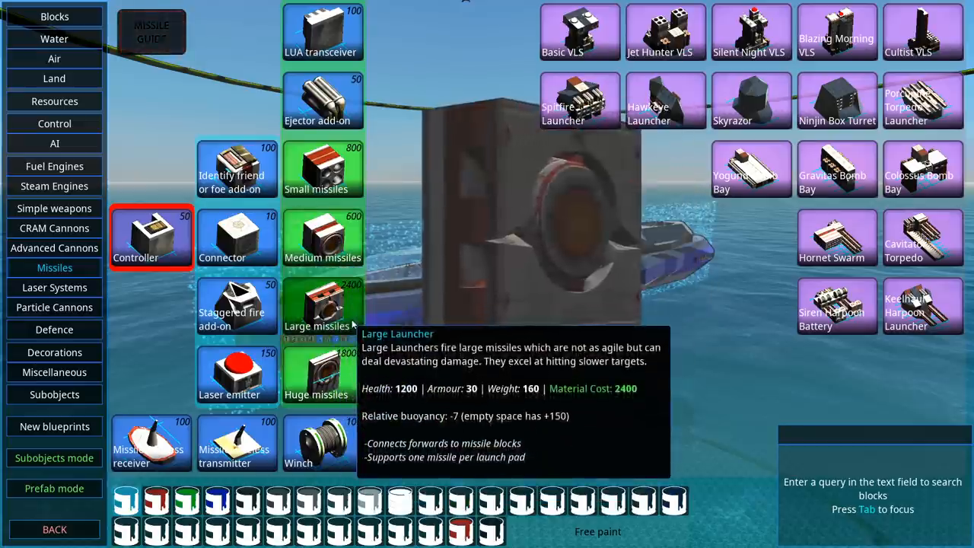
{"action": "mouse_move", "coordinate": [316, 373]}
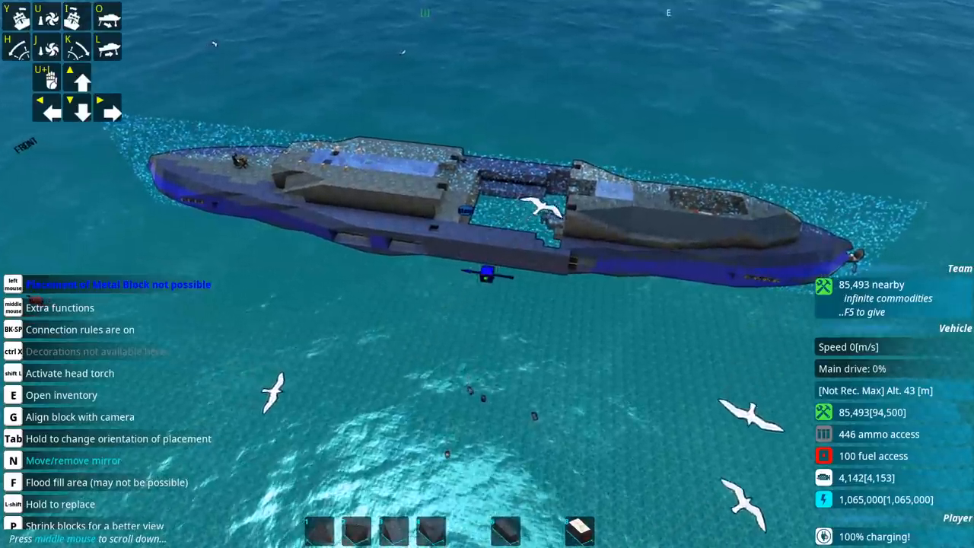
Leave build mode and return to play
{"action": "key", "text": "e"}
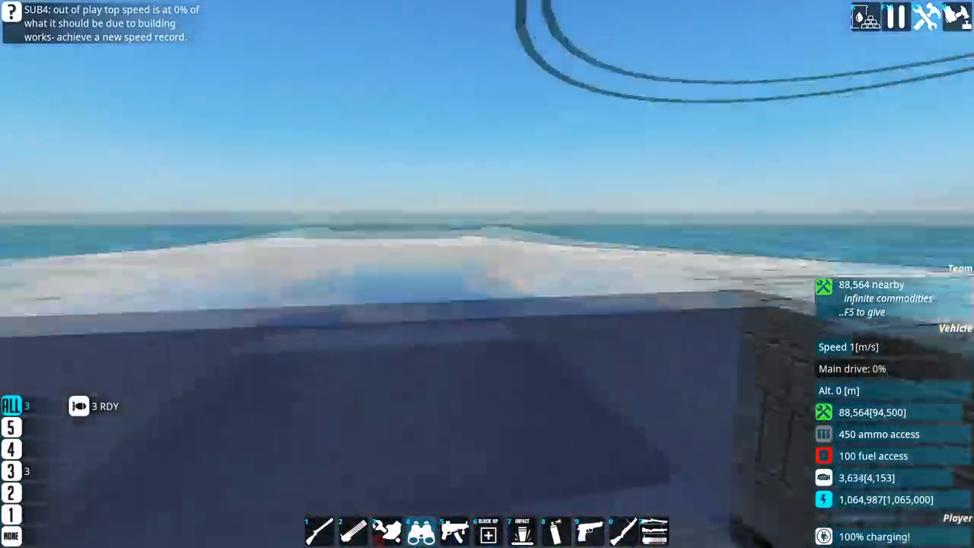
{"action": "mouse_move", "coordinate": [445, 259]}
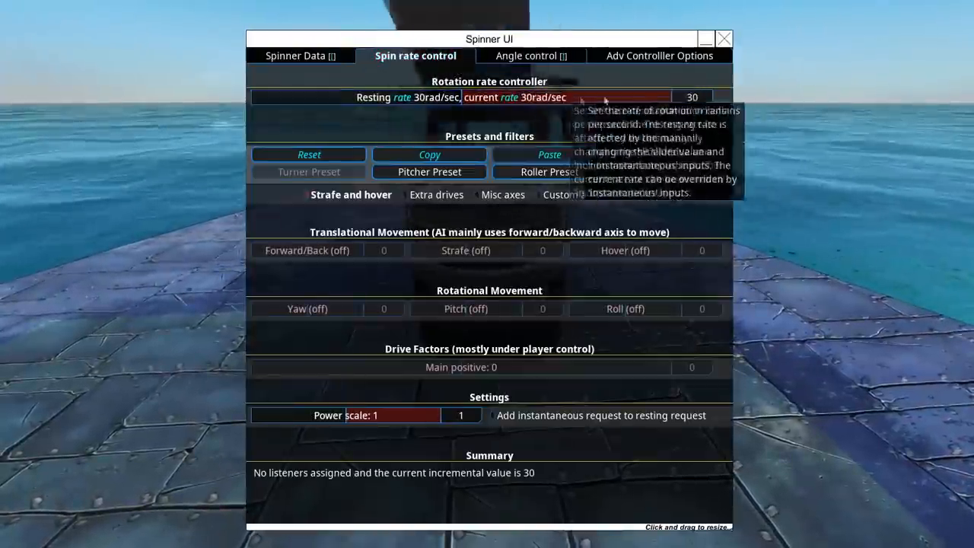
{"action": "left_click", "coordinate": [724, 39]}
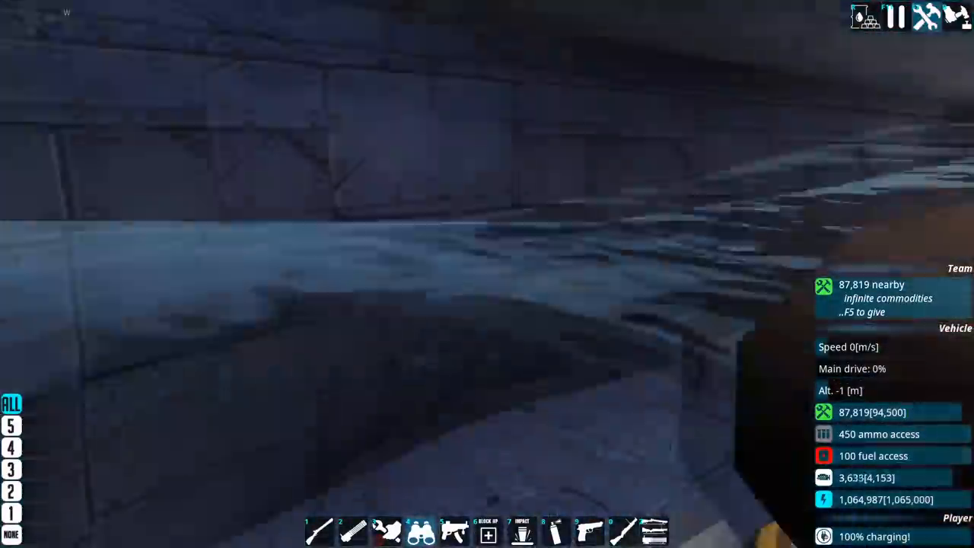
{"action": "mouse_move", "coordinate": [487, 274]}
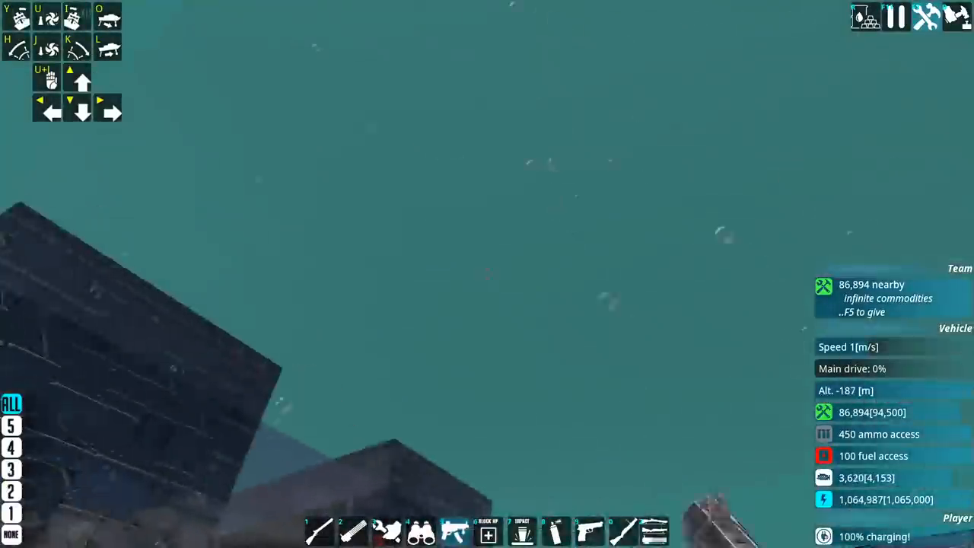
{"action": "mouse_move", "coordinate": [487, 274]}
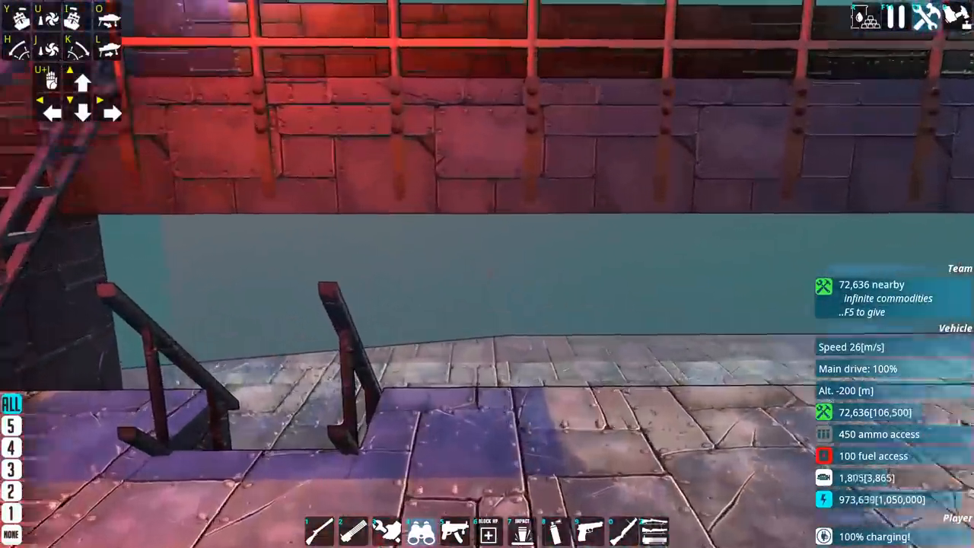
{"action": "mouse_move", "coordinate": [487, 274]}
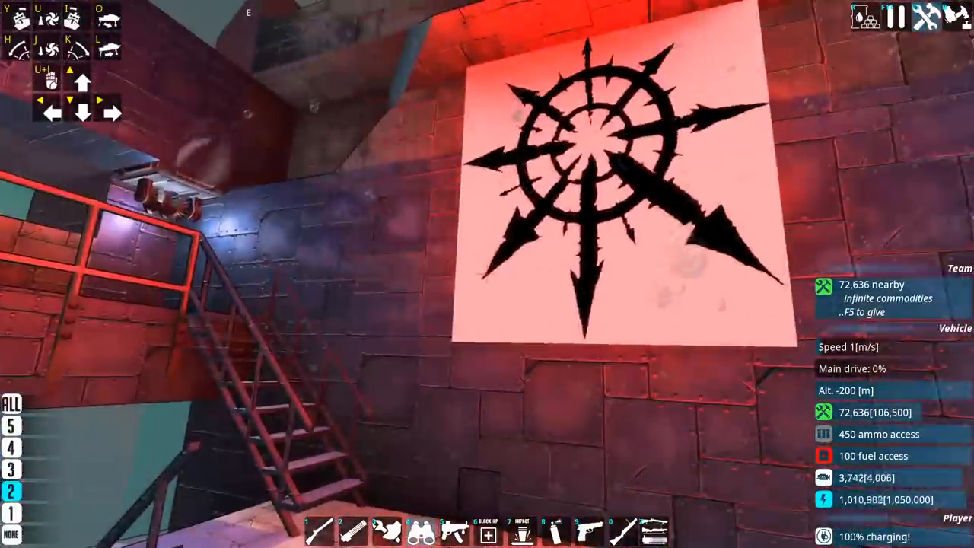
{"action": "mouse_move", "coordinate": [487, 274]}
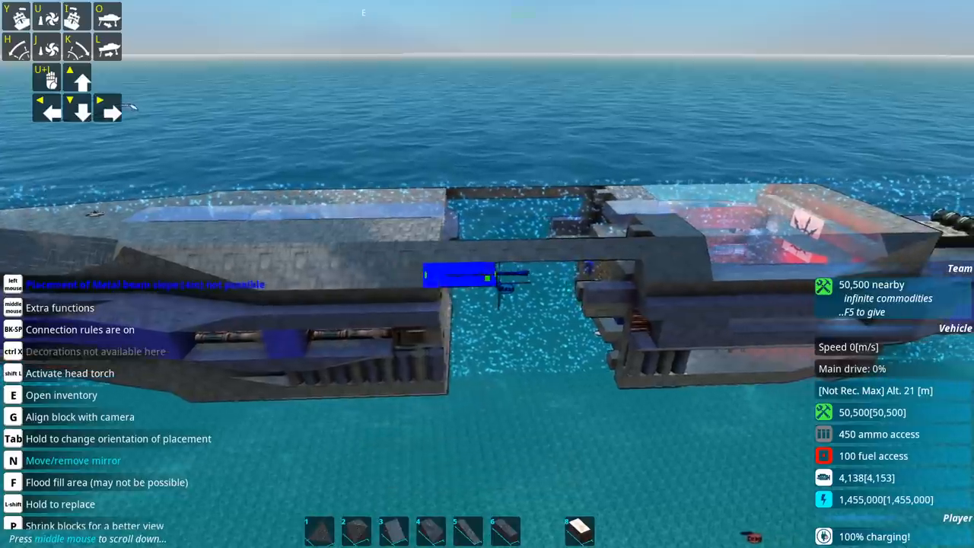
Place a metal beam block spanning the two hull halves
{"action": "left_click", "coordinate": [457, 274]}
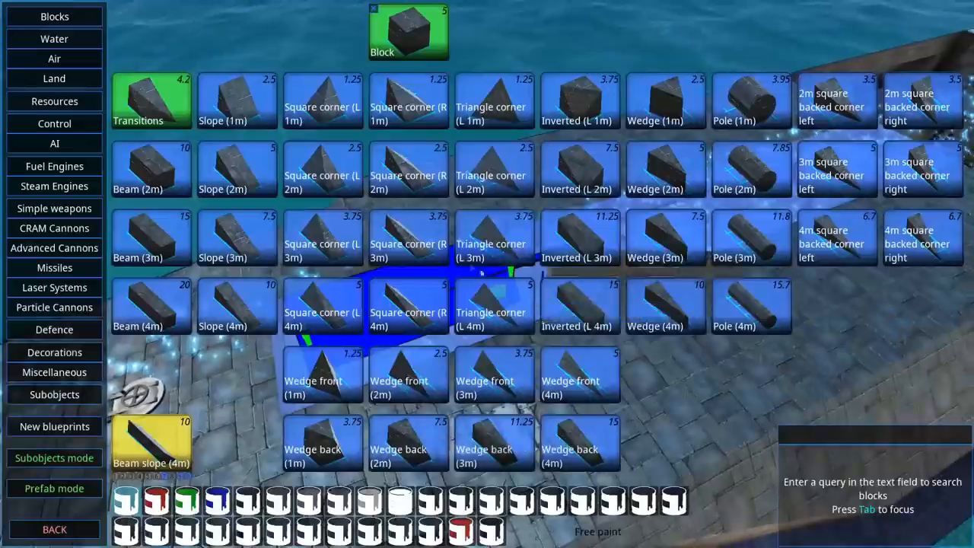
Select the 4m beam slope shape in the block inventory
{"action": "left_click", "coordinate": [54, 267]}
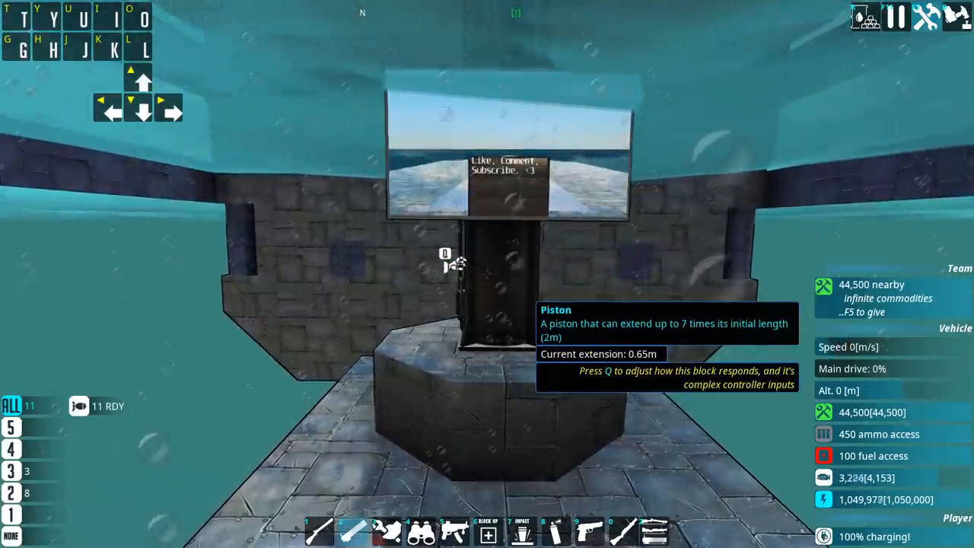
Scroll the view inside the submarine to inspect the periscope video screen
{"action": "scroll", "scroll_direction": "down", "scroll_amount": 3}
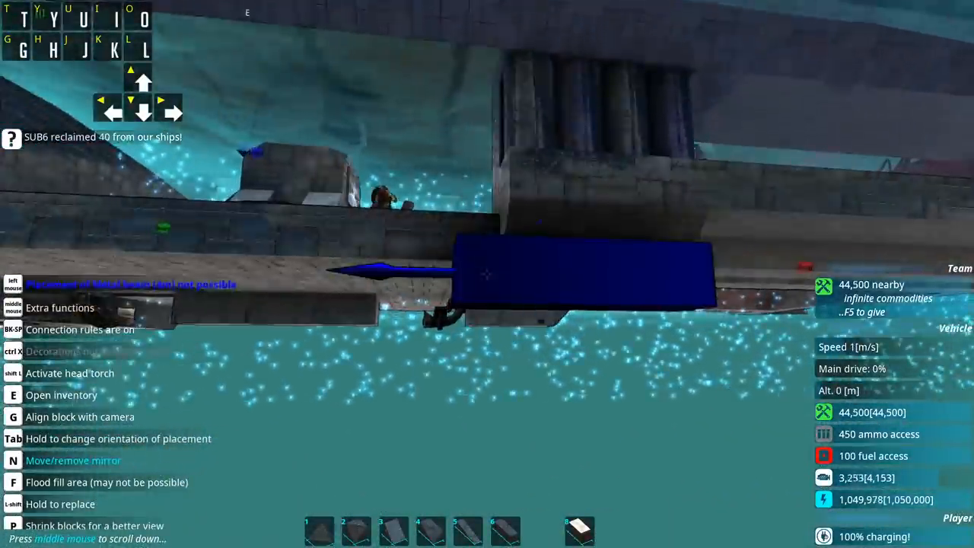
{"action": "key", "text": "e"}
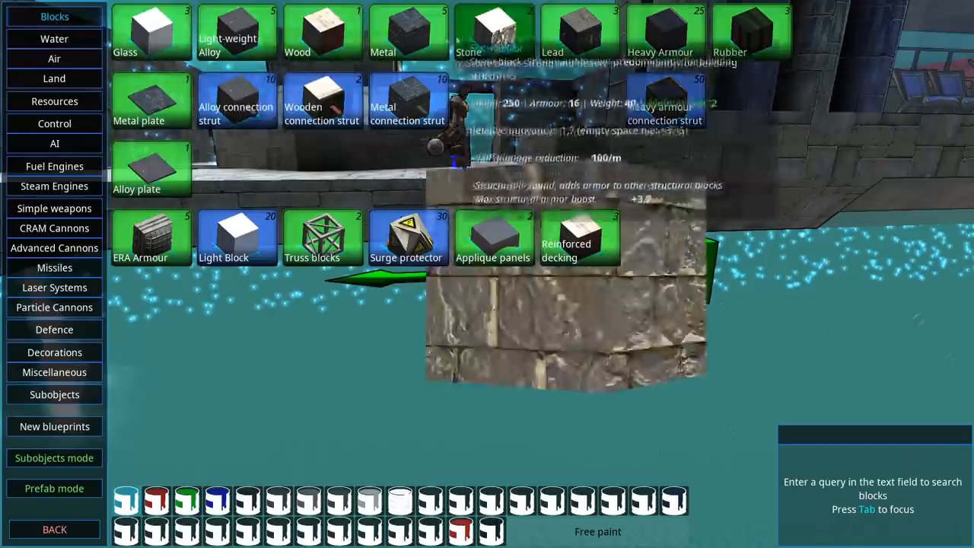
{"action": "mouse_move", "coordinate": [322, 32]}
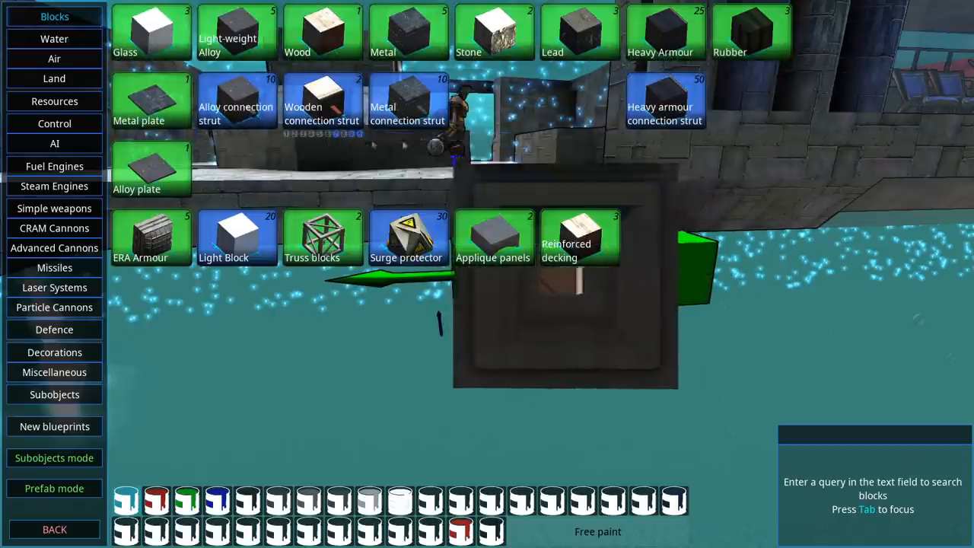
{"action": "left_click", "coordinate": [580, 237]}
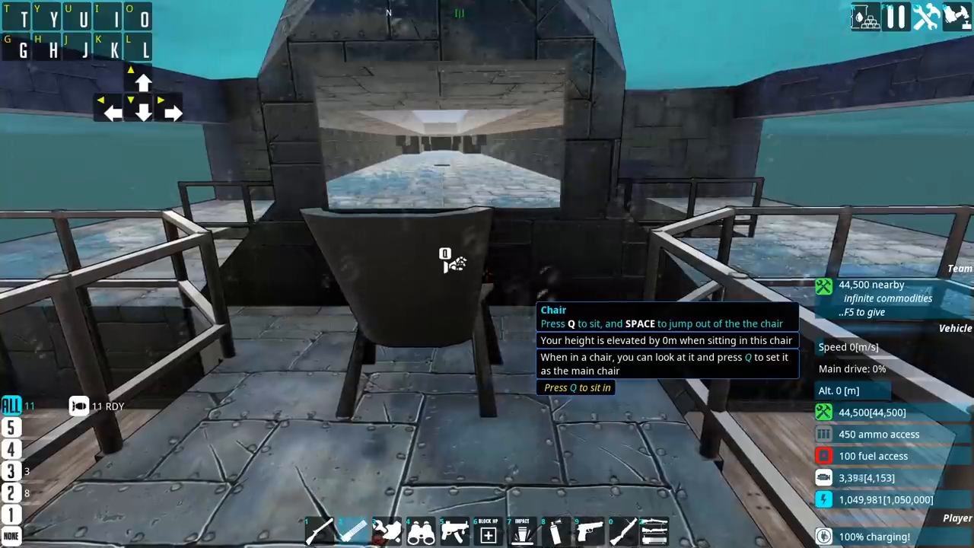
{"action": "mouse_move", "coordinate": [487, 274]}
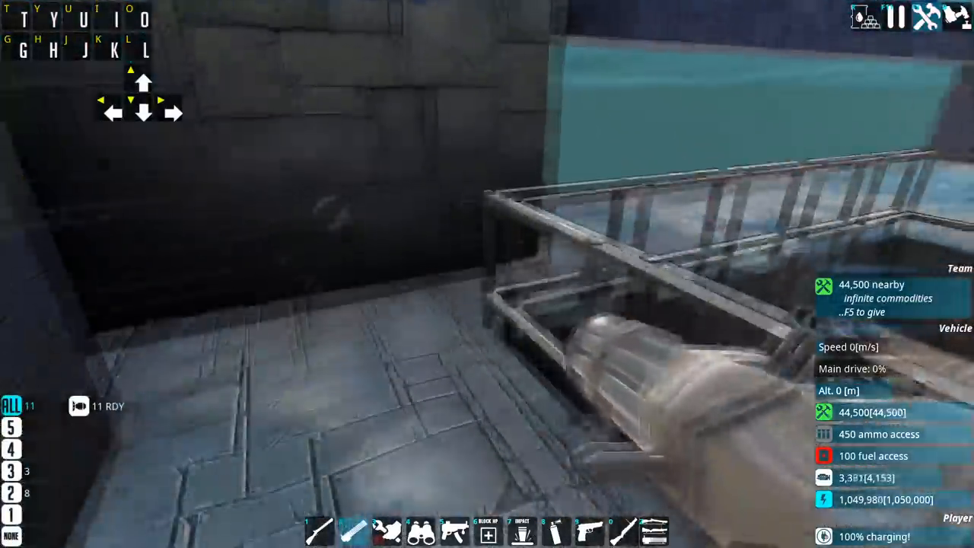
{"action": "mouse_move", "coordinate": [487, 274]}
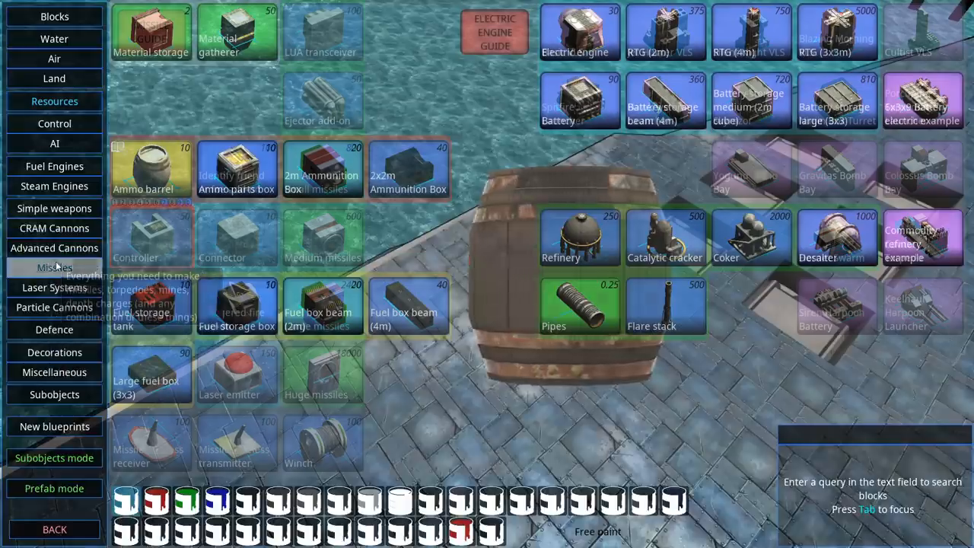
Choose a block from the inventory for the top deck, then exit the builder
{"action": "left_click", "coordinate": [54, 268]}
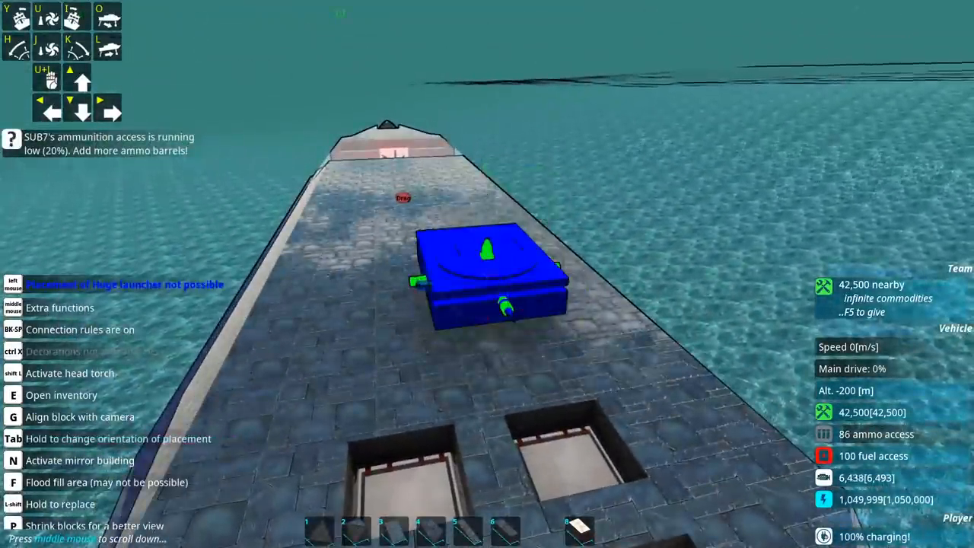
{"action": "key", "text": "e"}
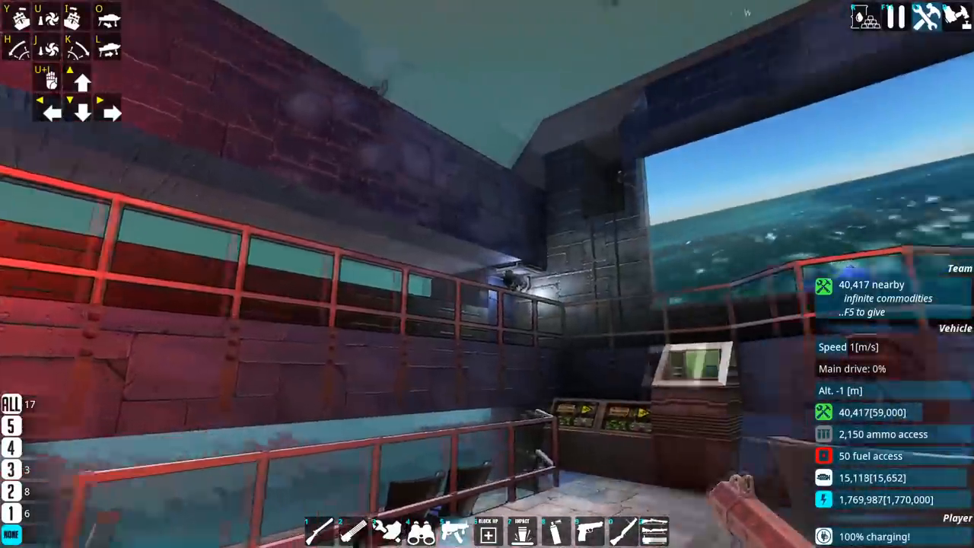
{"action": "mouse_move", "coordinate": [487, 274]}
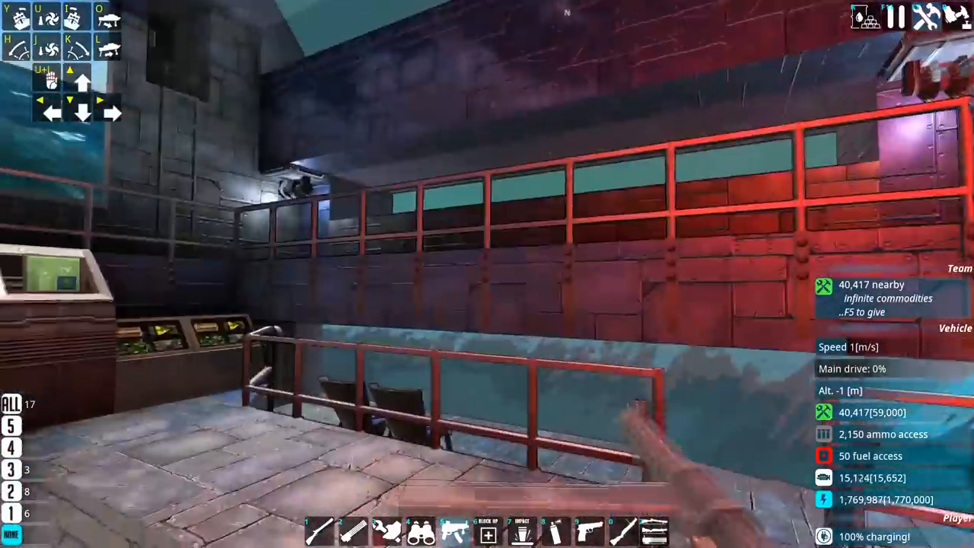
{"action": "mouse_move", "coordinate": [487, 274]}
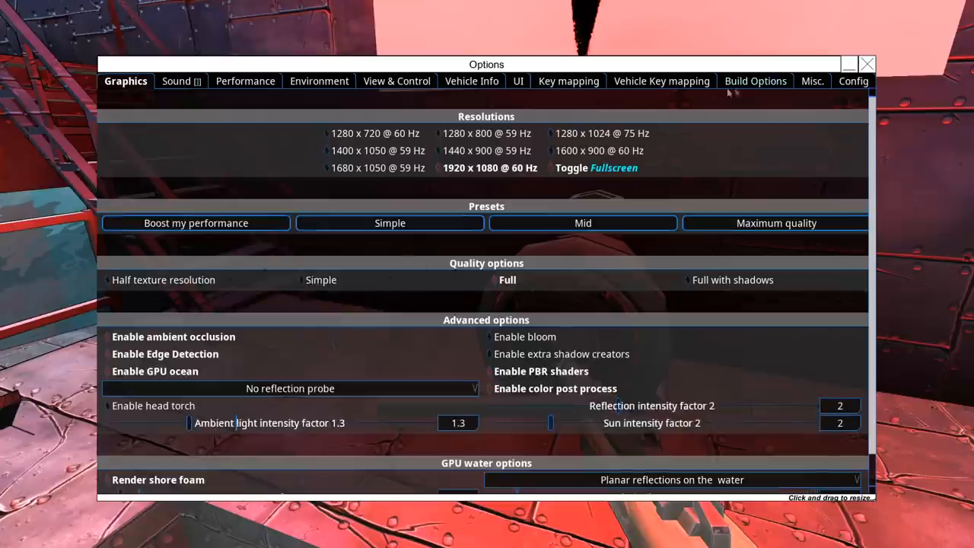
Close graphics settings, enable air-pump water surface holes in Misc. options, and close Options
{"action": "left_click", "coordinate": [812, 81]}
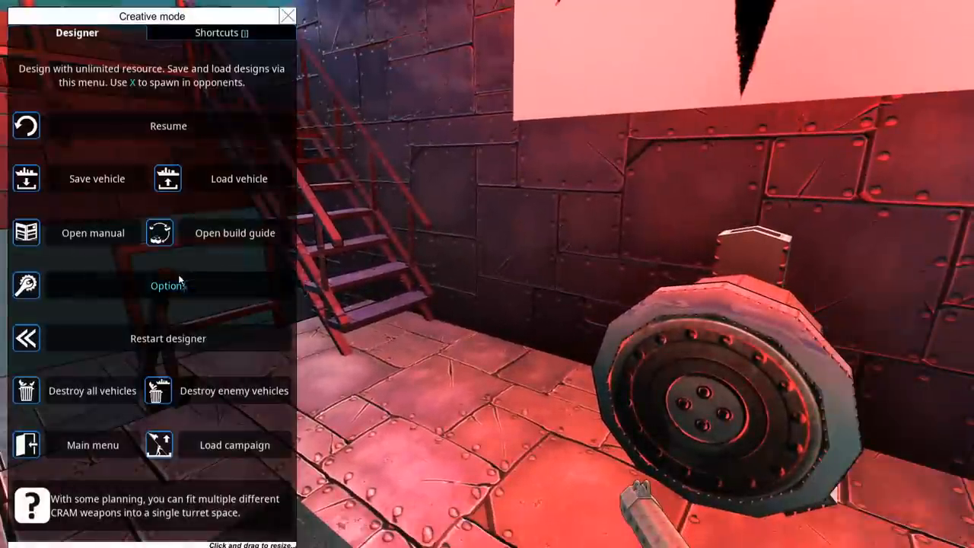
{"action": "left_click", "coordinate": [168, 286]}
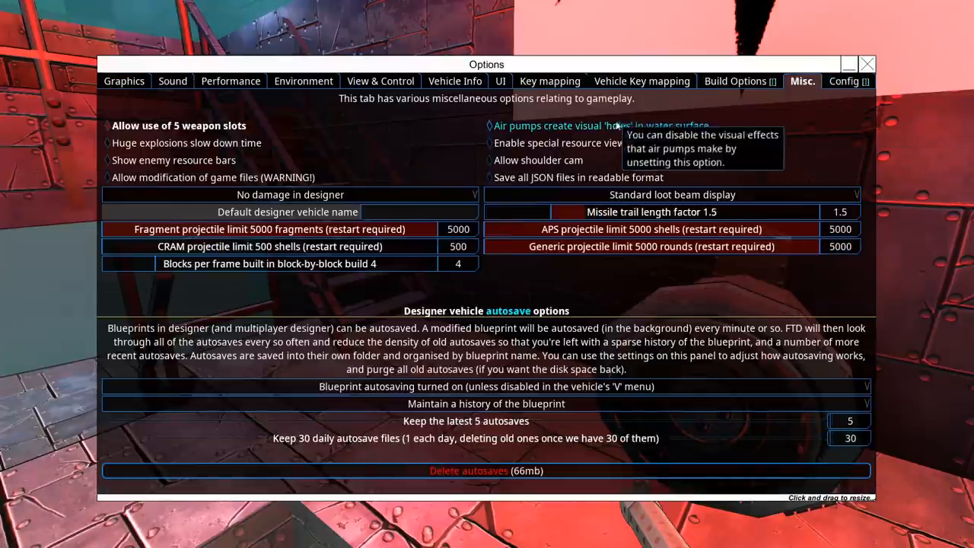
{"action": "mouse_move", "coordinate": [452, 99]}
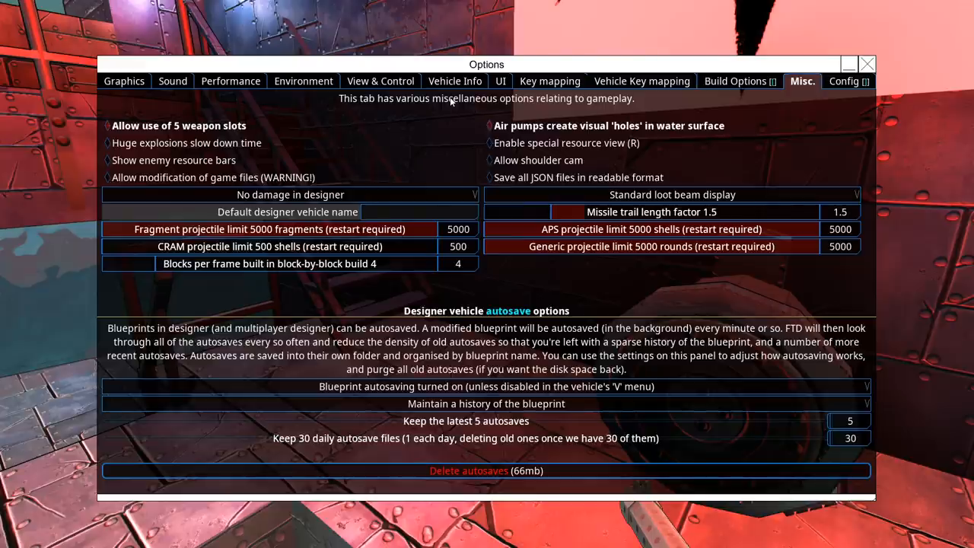
{"action": "left_click", "coordinate": [867, 64]}
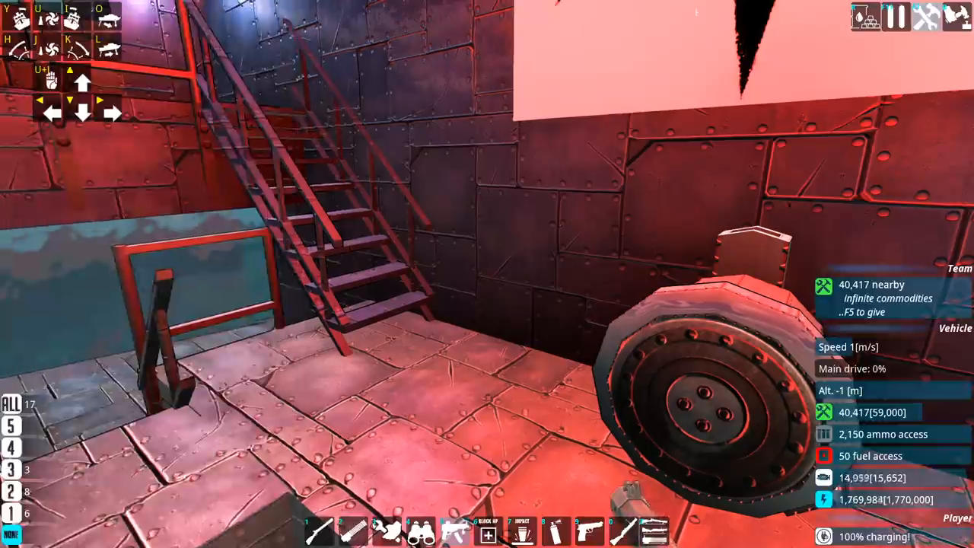
{"action": "mouse_move", "coordinate": [487, 274]}
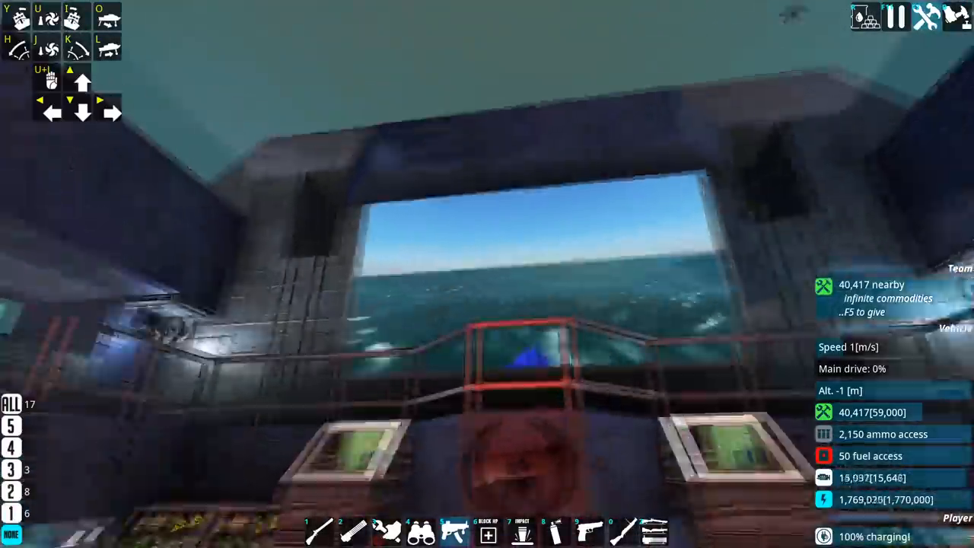
{"action": "mouse_move", "coordinate": [487, 274]}
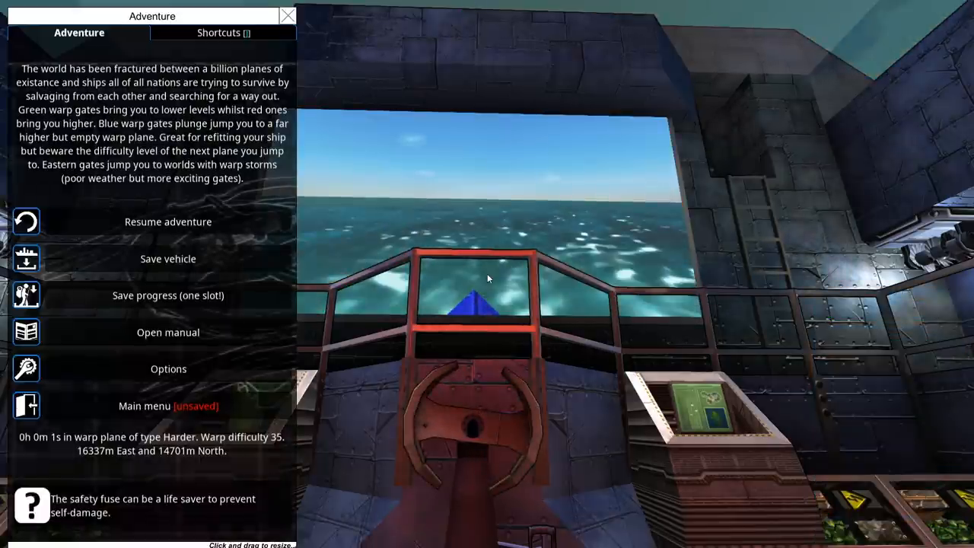
Resume the adventure and switch the video screen feed to the Wireless Camera
{"action": "left_click", "coordinate": [167, 222]}
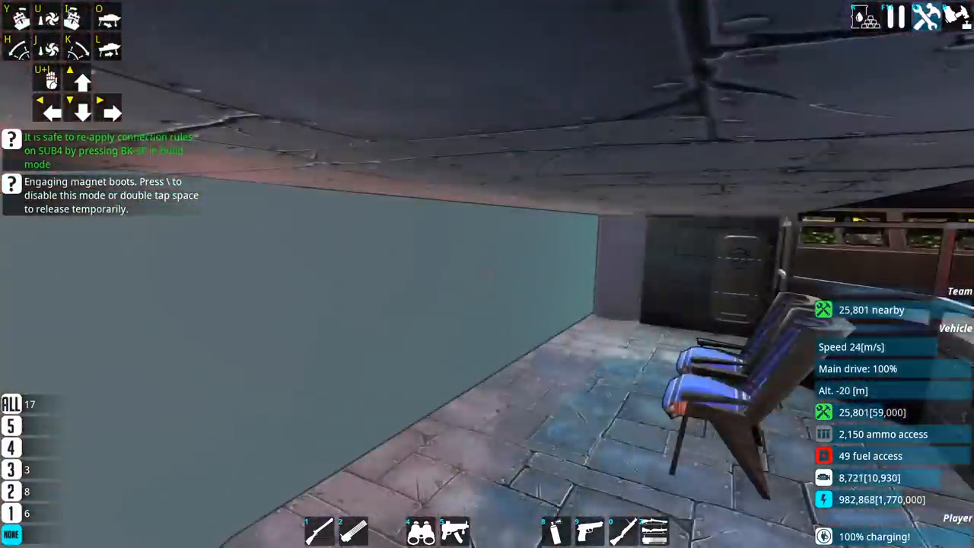
{"action": "mouse_move", "coordinate": [488, 274]}
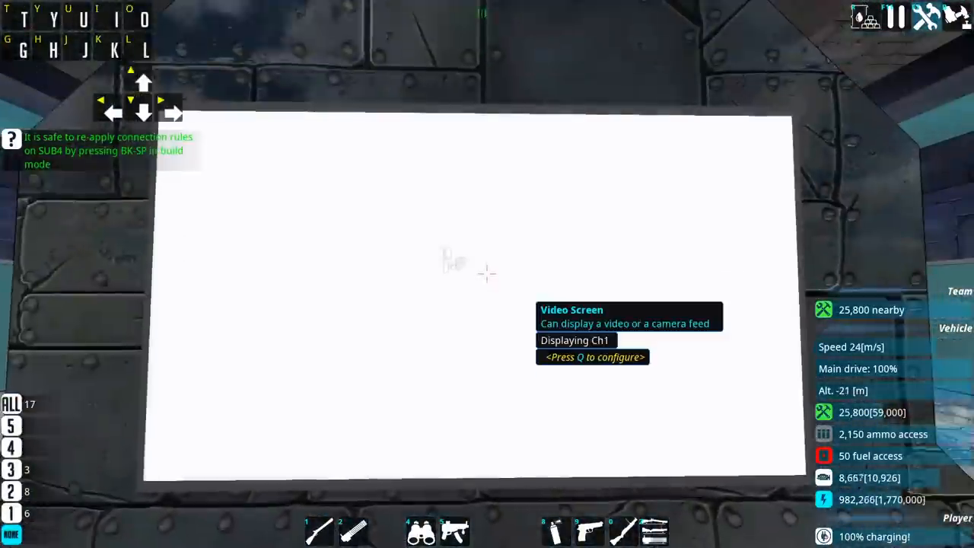
{"action": "key", "text": "q"}
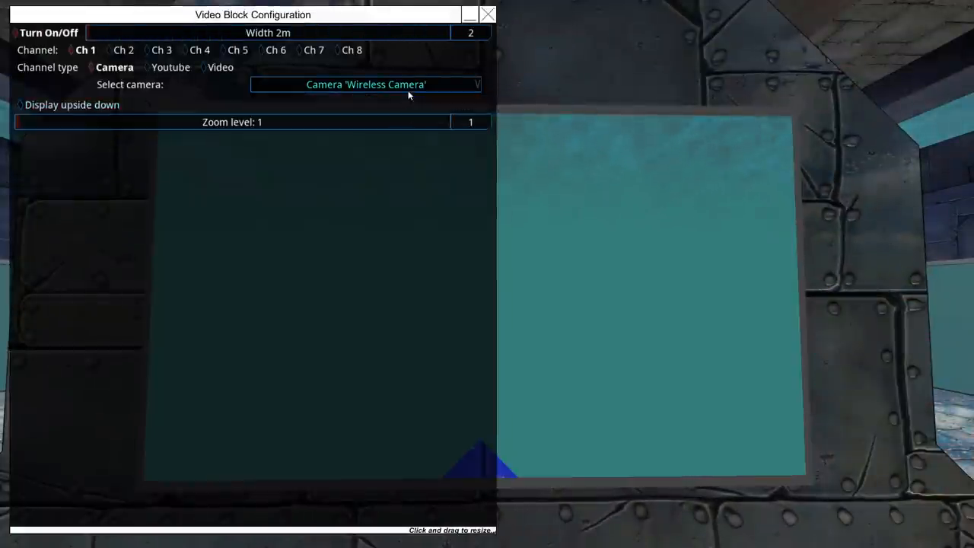
{"action": "left_click", "coordinate": [487, 13]}
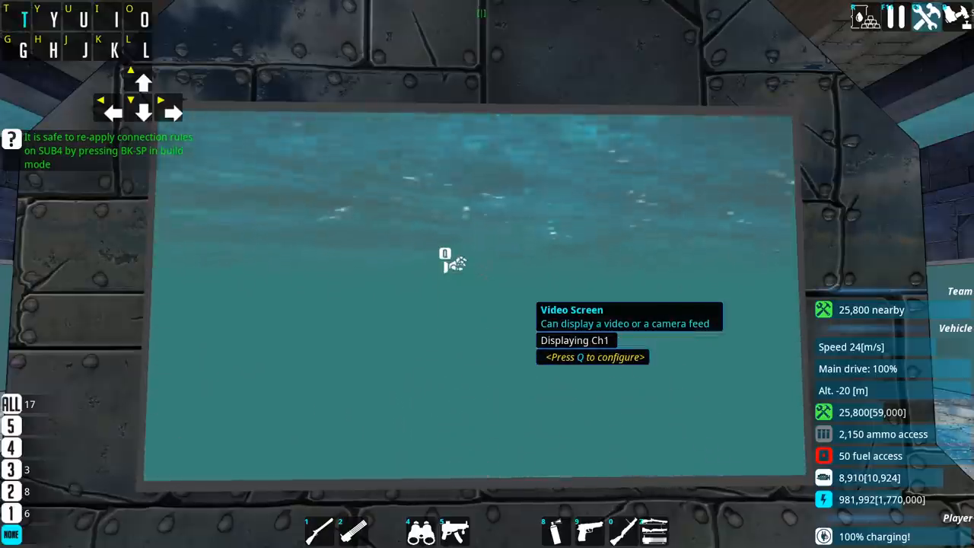
Close the video screen settings and watch the periscope feed as the enemy ship explodes
{"action": "left_click", "coordinate": [173, 112]}
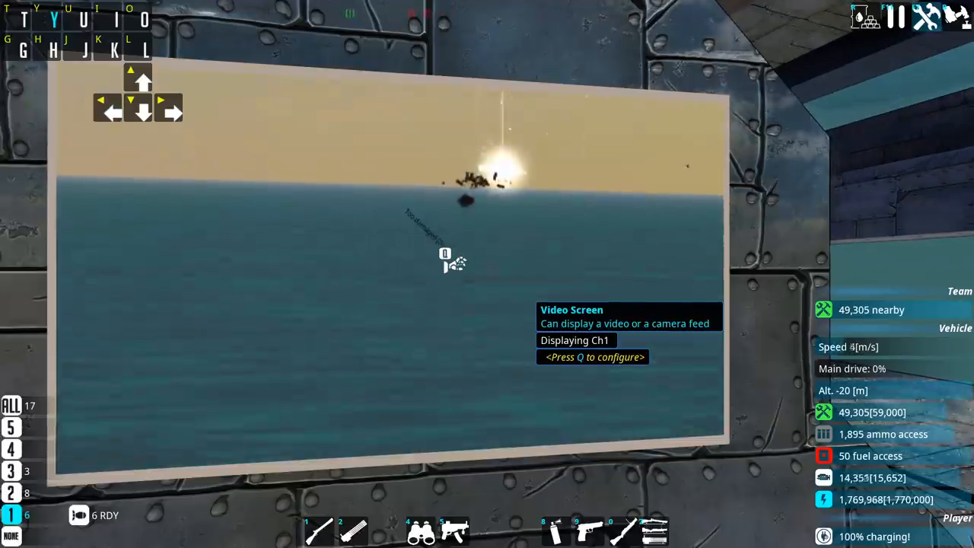
Fire missiles from weapon group 1 at the enemy aircraft on the video screen
{"action": "key", "text": "q"}
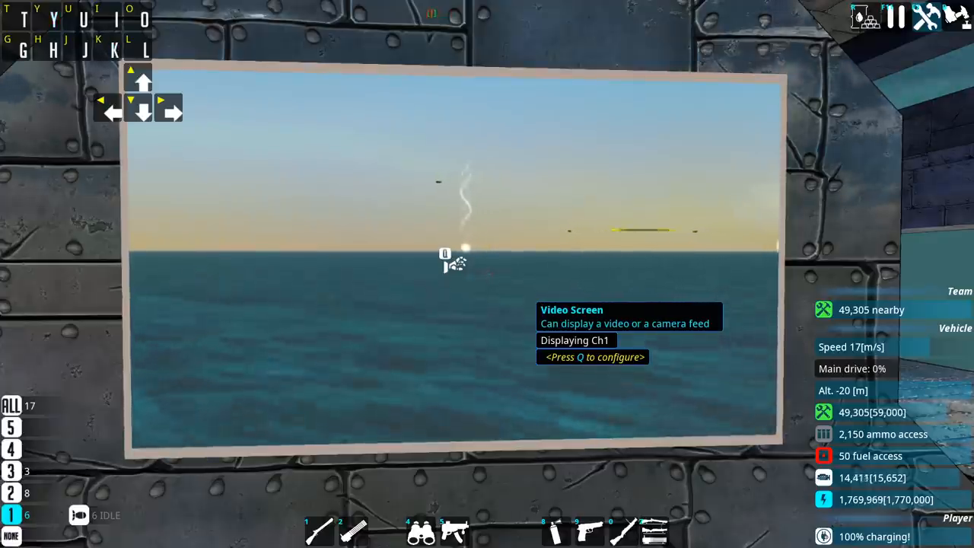
{"action": "key", "text": "q"}
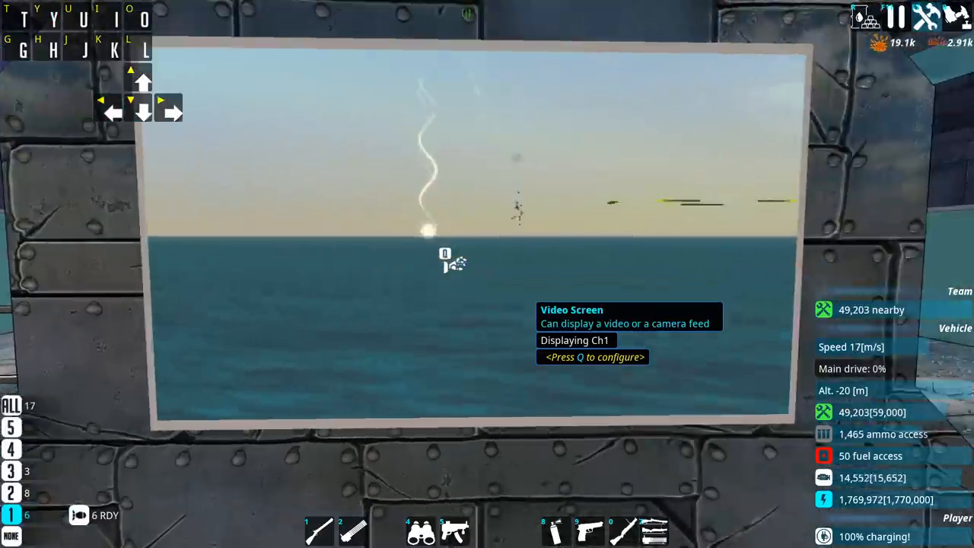
Reopen the video screen settings, enter build mode and show the Resources block category
{"action": "key", "text": "q"}
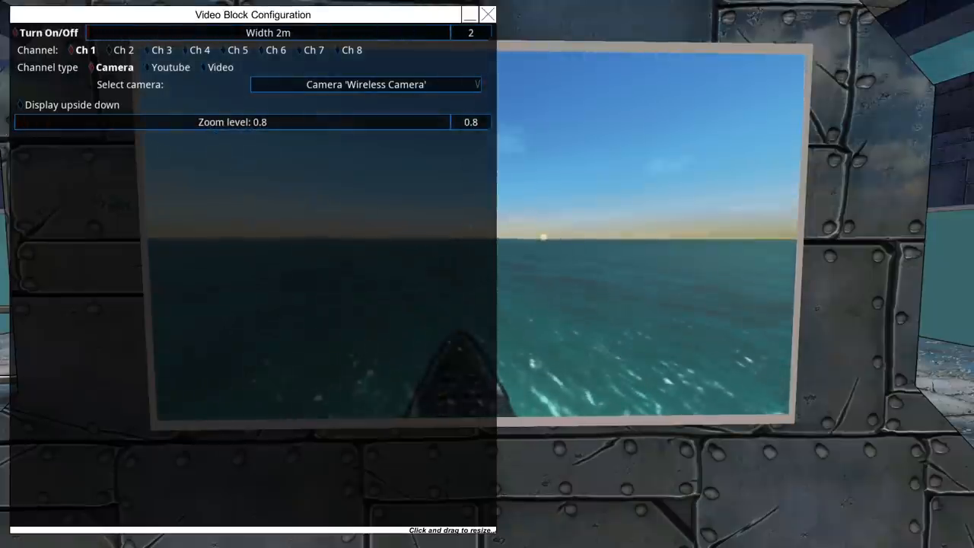
{"action": "left_click", "coordinate": [488, 13]}
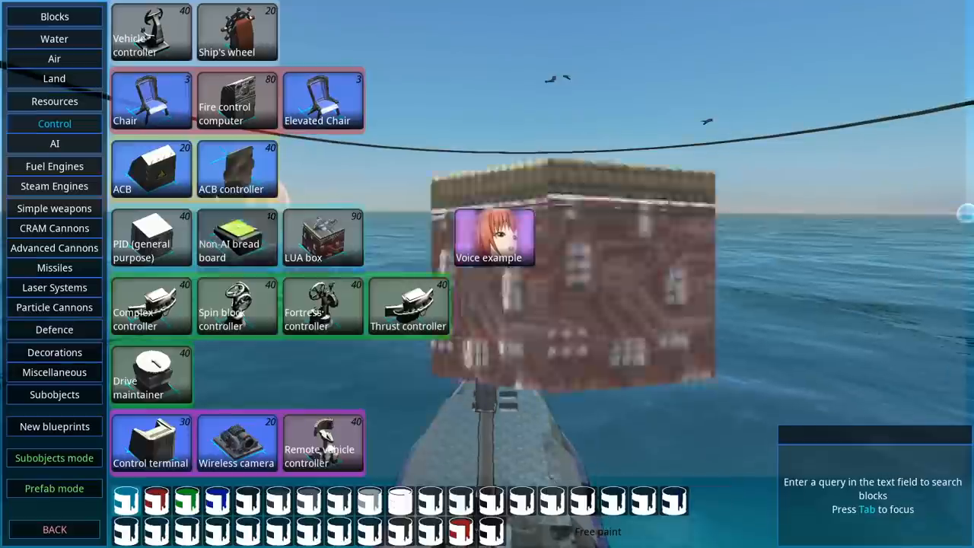
{"action": "left_click", "coordinate": [54, 101]}
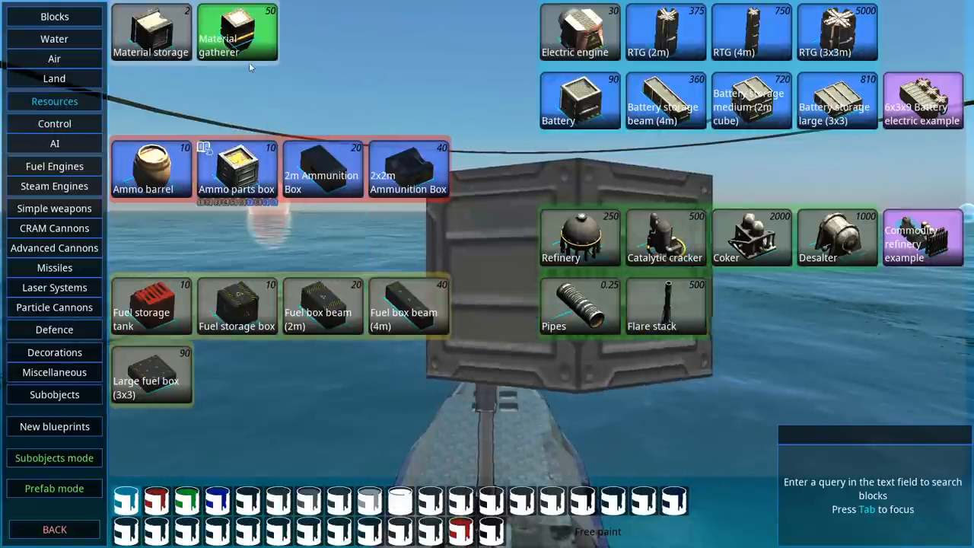